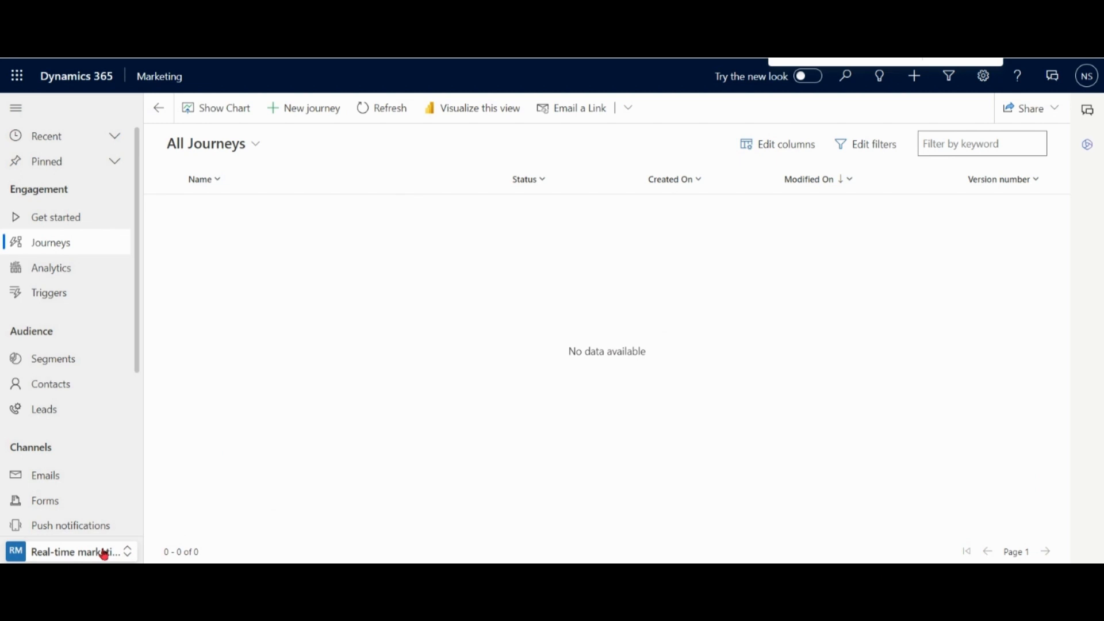
Start a new journey from the Journeys list and name it 'Journey'.
left_click(50, 242)
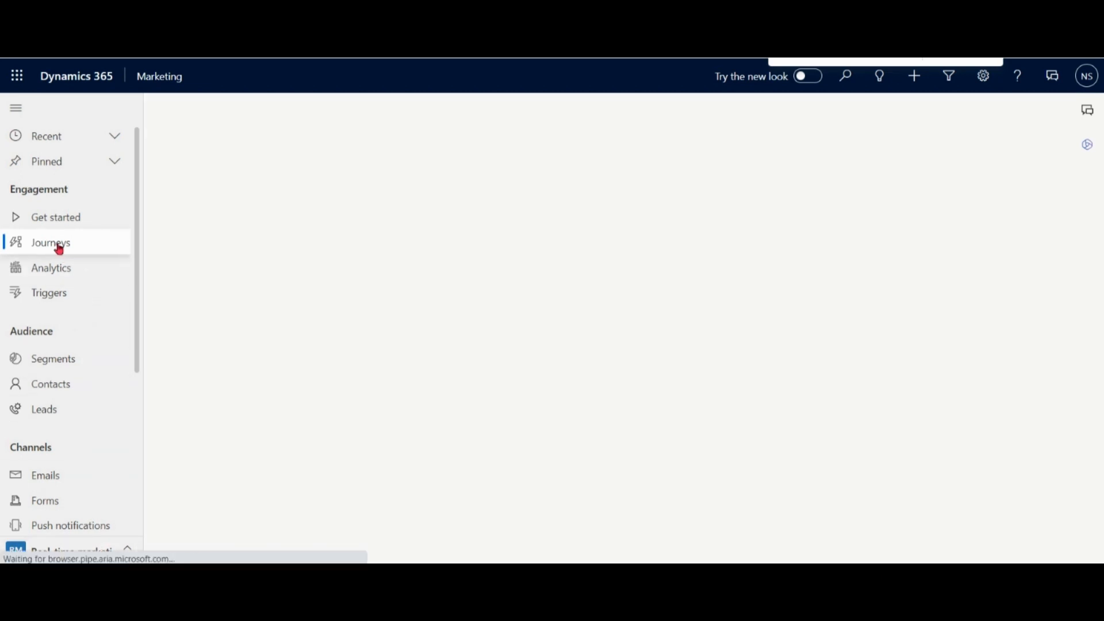
left_click(51, 242)
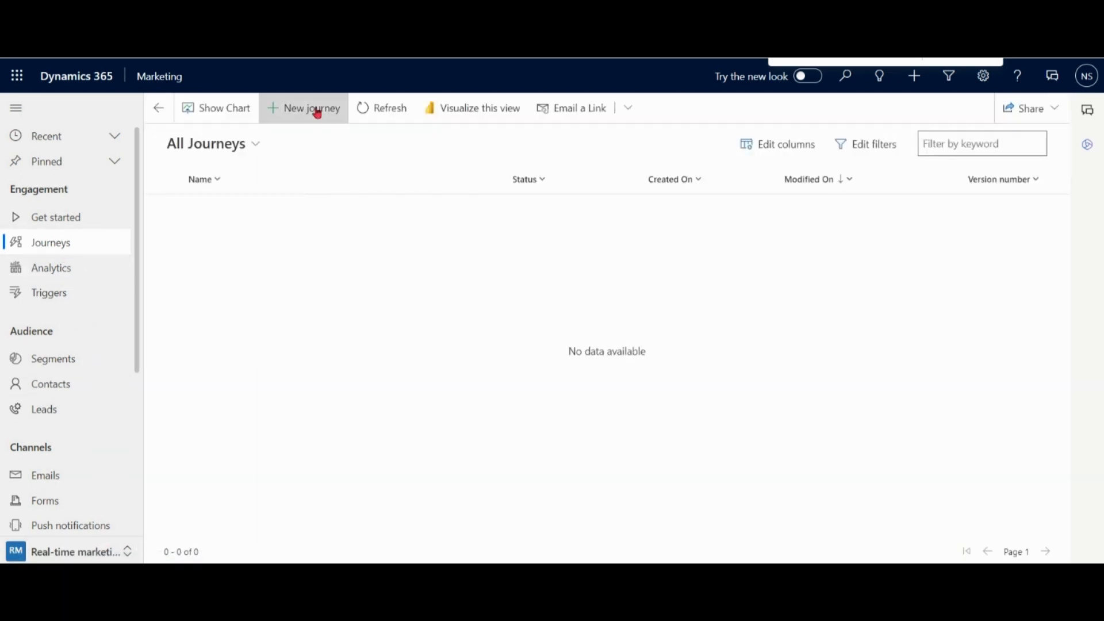
left_click(310, 108)
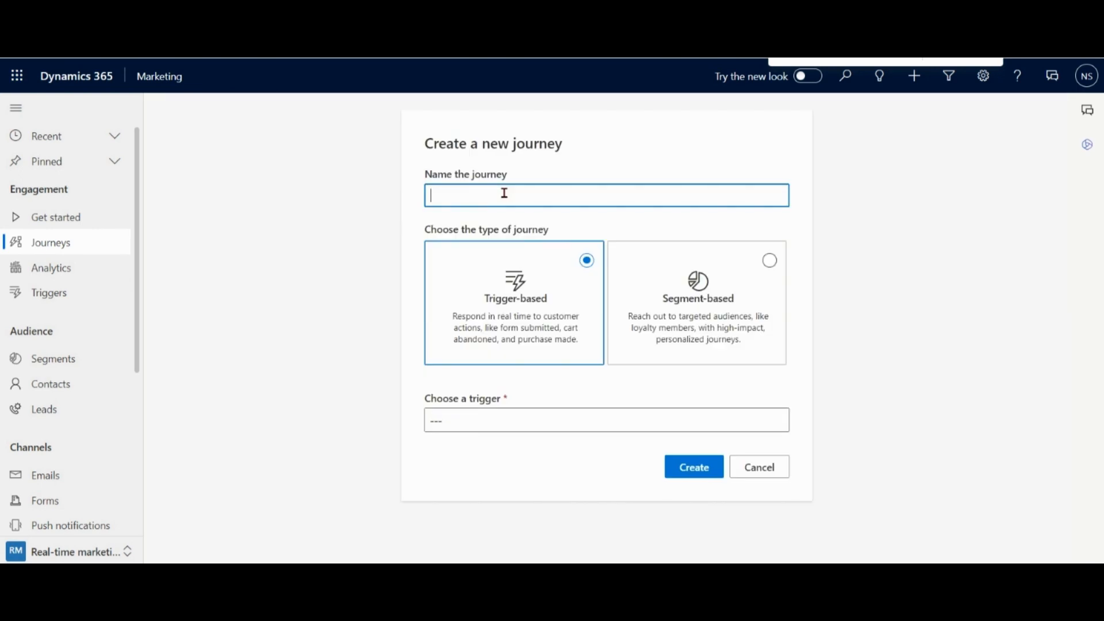
type("Journey")
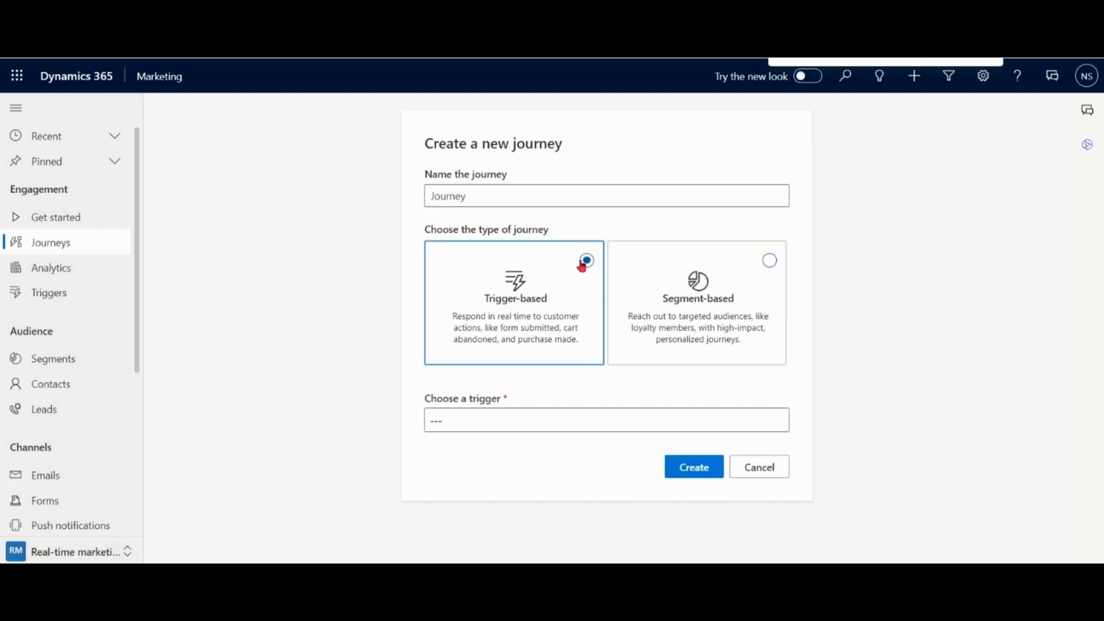
left_click(602, 421)
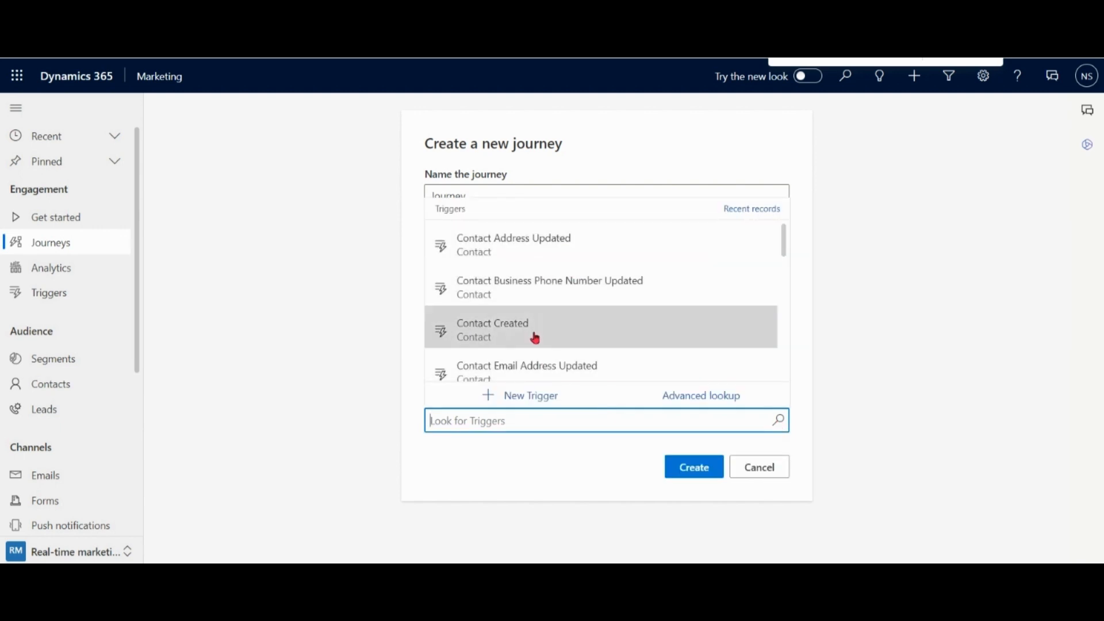
scroll("down", 3)
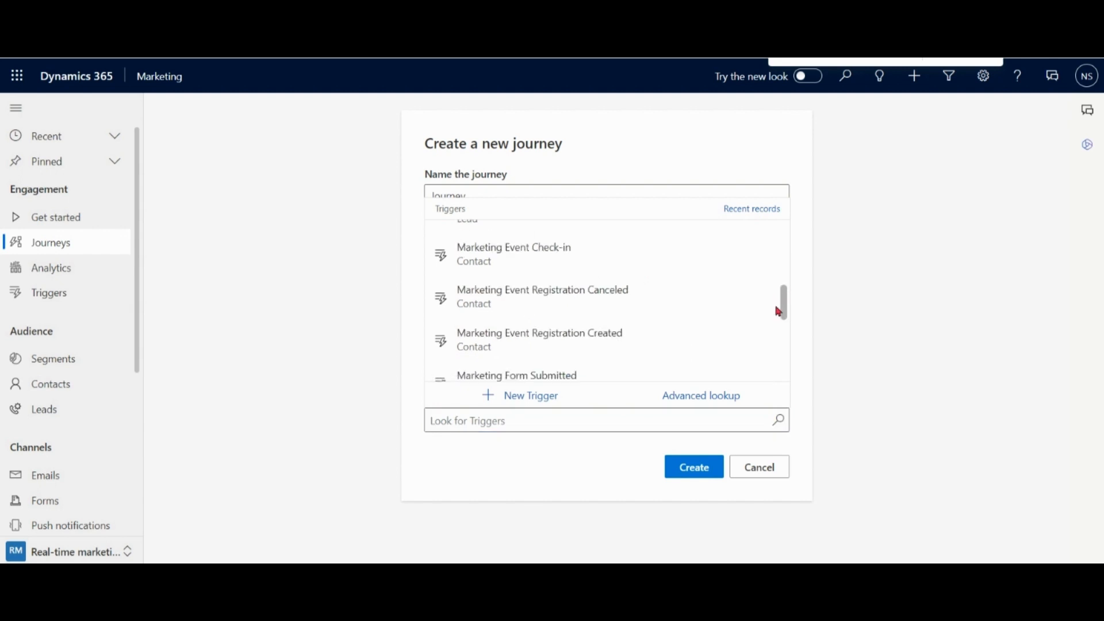
left_click(759, 467)
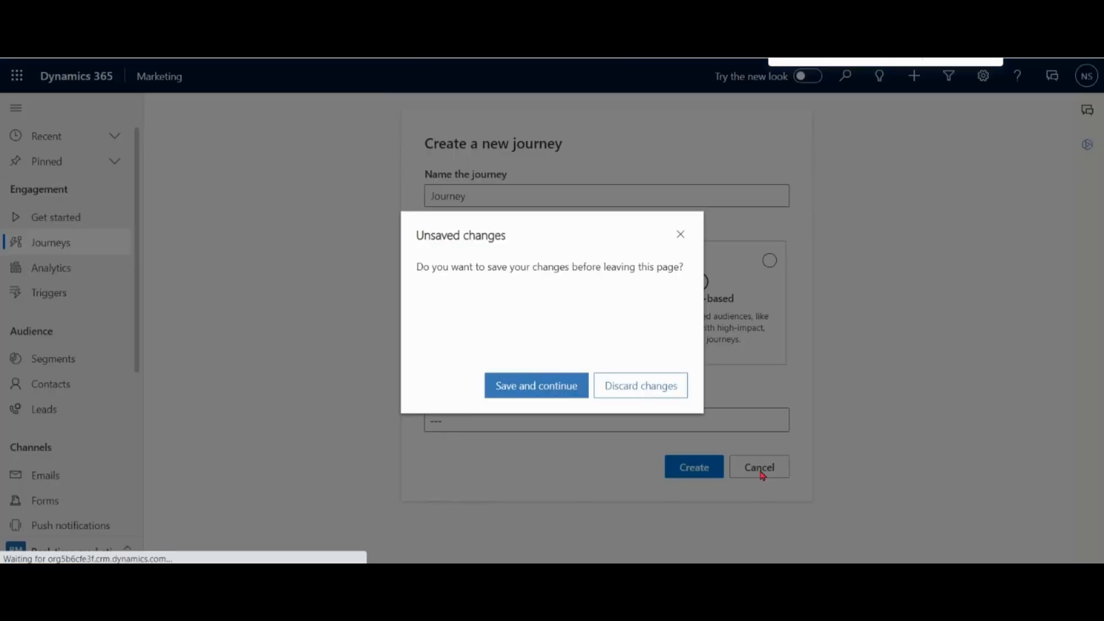
left_click(640, 385)
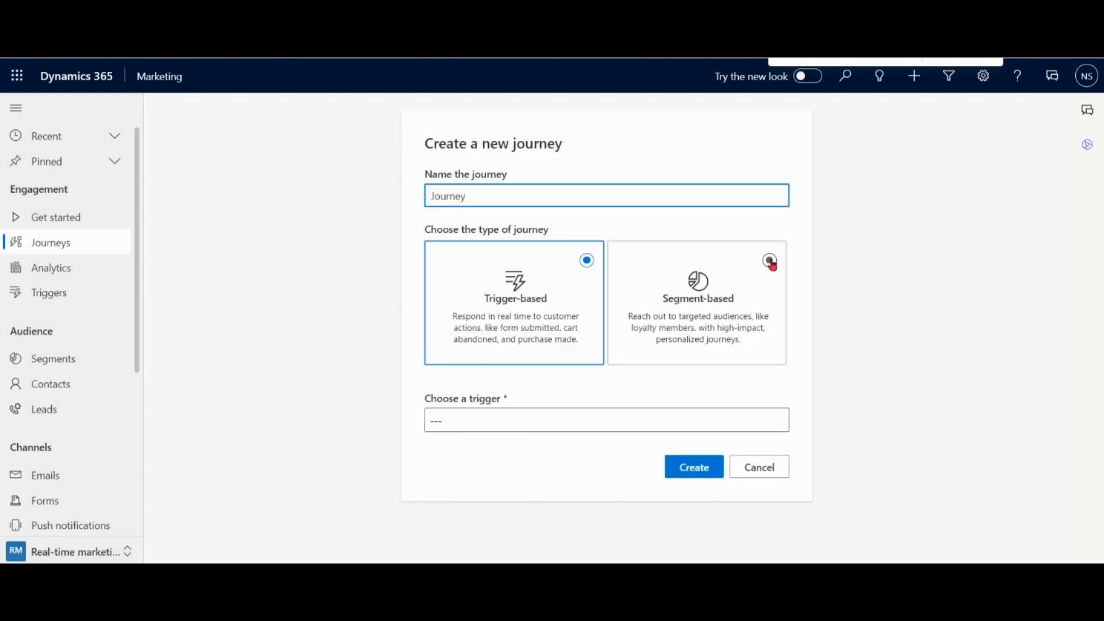
Switch the journey type from trigger-based to Segment-based.
left_click(696, 302)
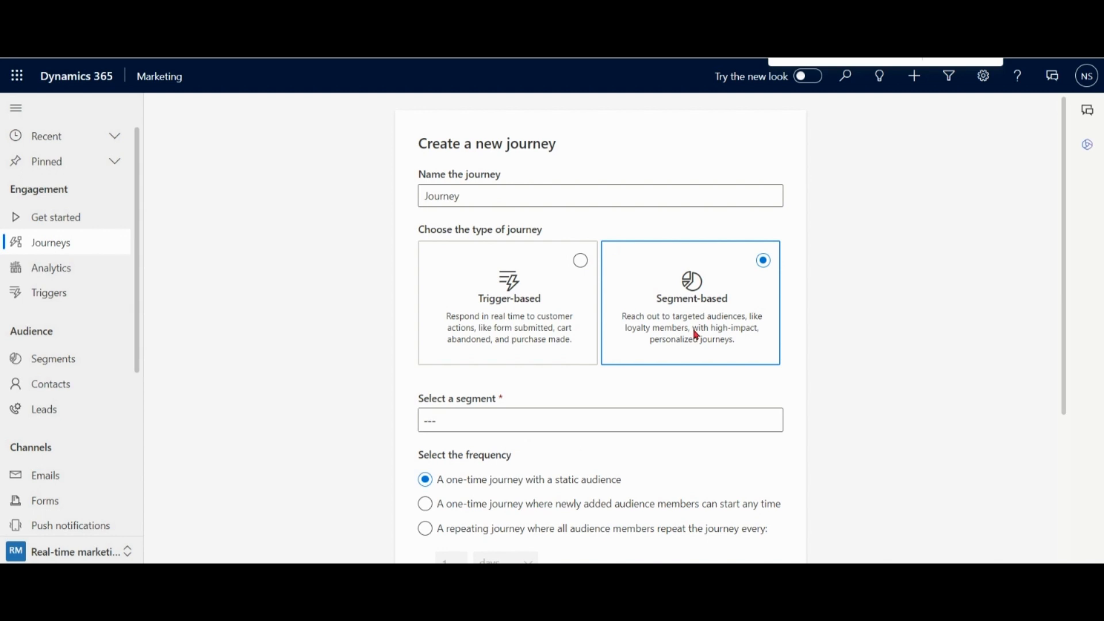
mouse_move(121, 463)
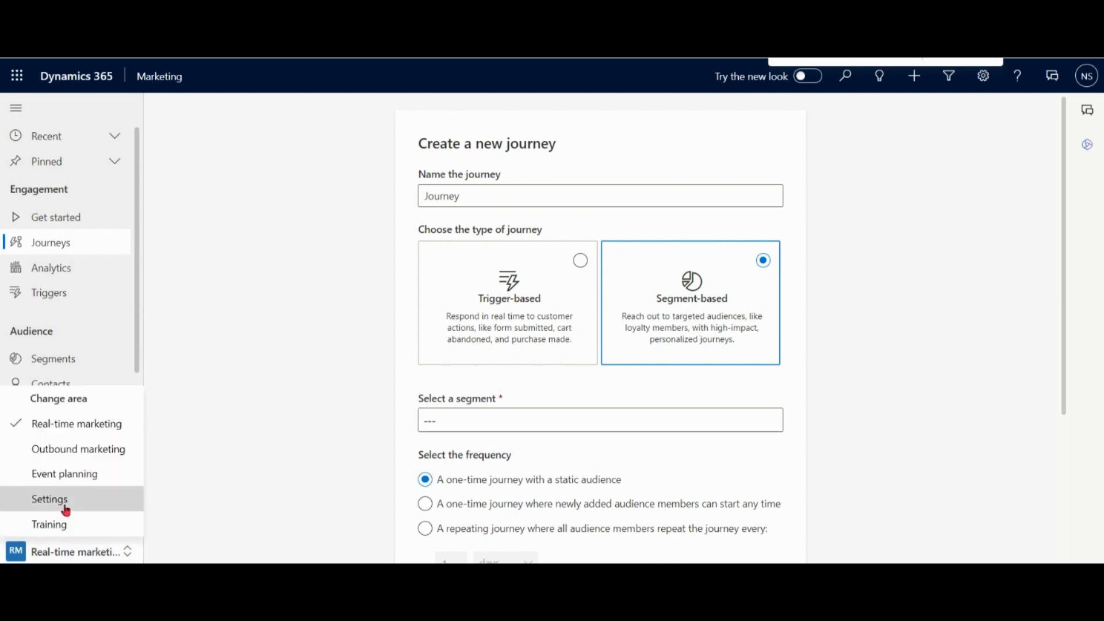
Open Settings > Feature switches and scroll down to the Journey Copilot (preview) option.
left_click(49, 498)
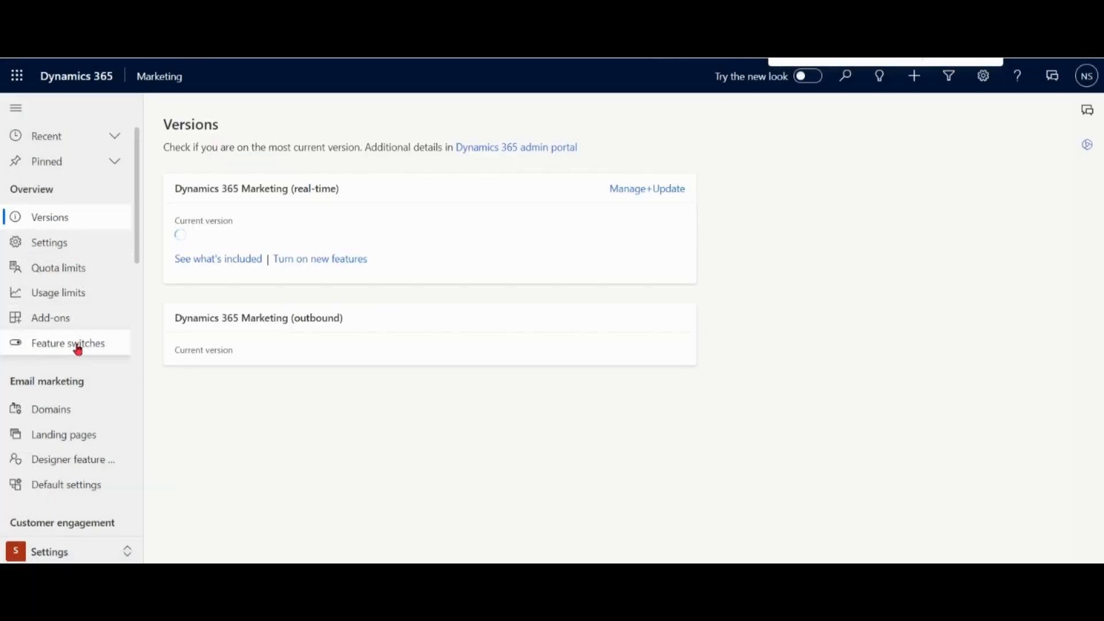
left_click(68, 343)
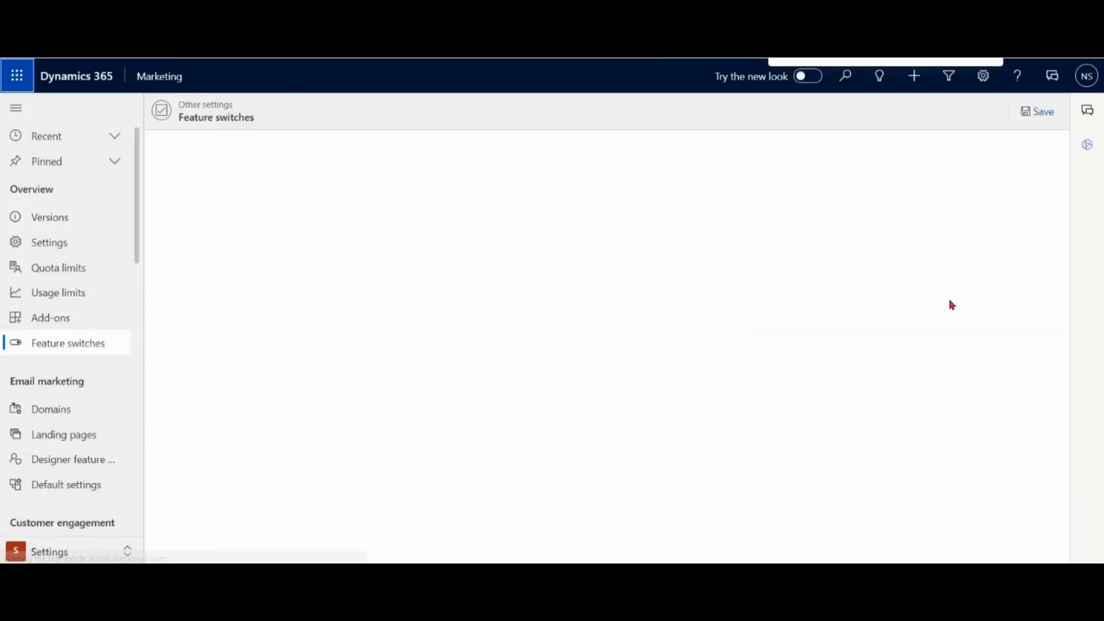
scroll("down", 3)
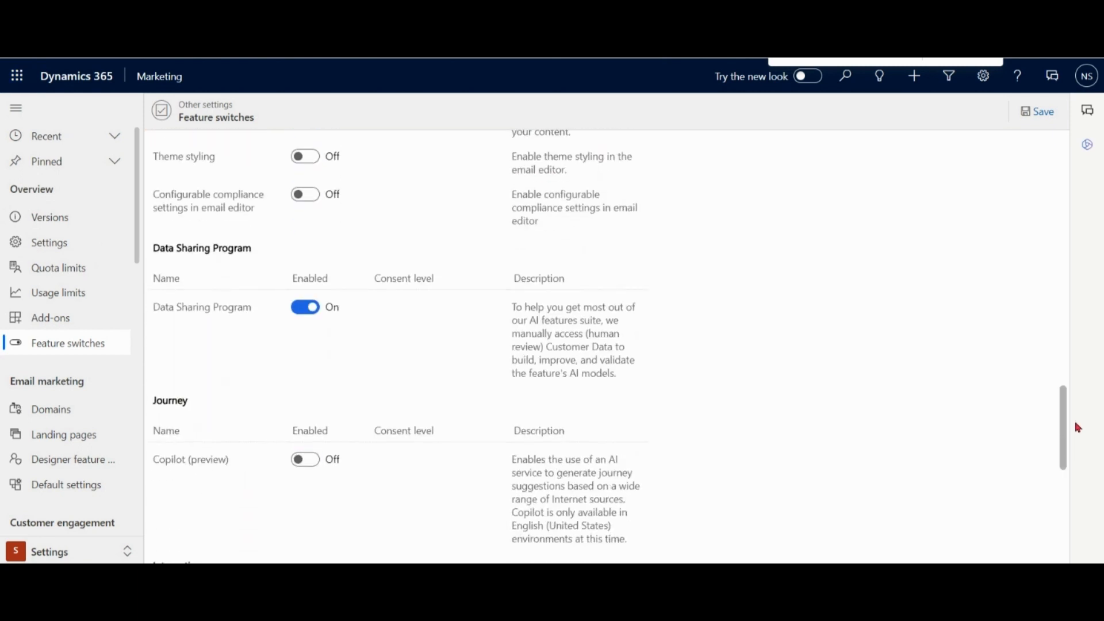
scroll("down", 3)
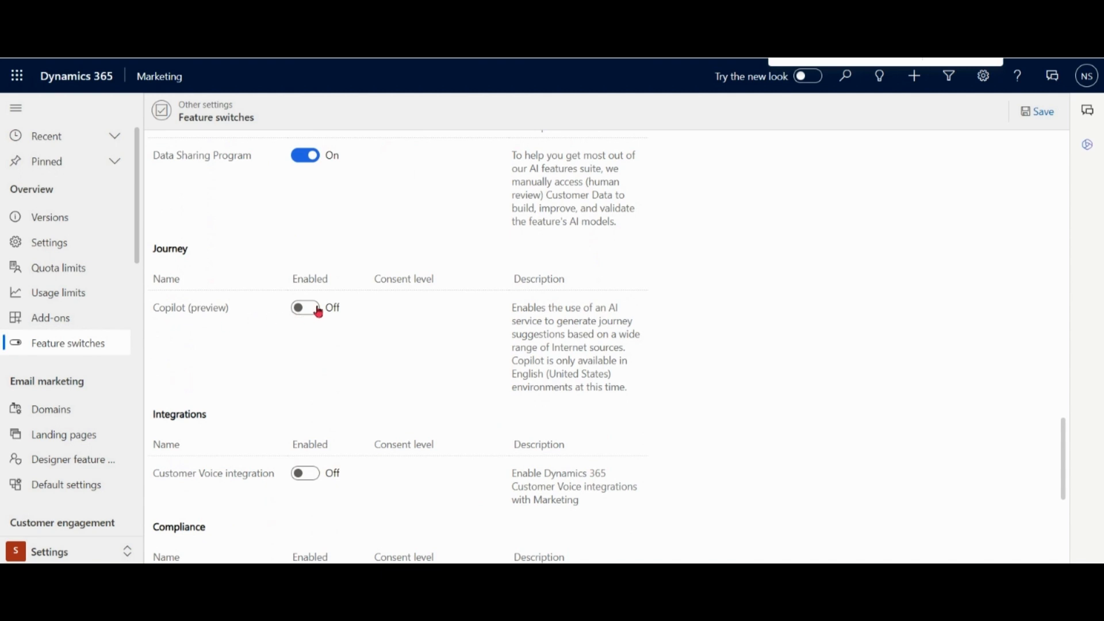
Turn Journey Copilot (preview) on, save, and dismiss the success message.
left_click(305, 308)
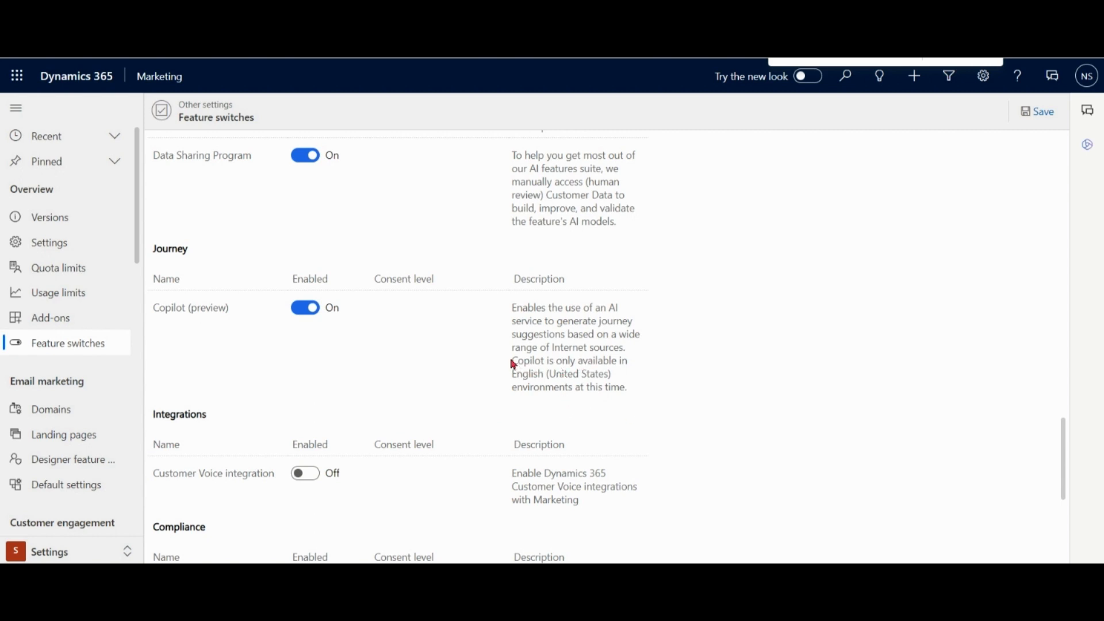
left_click_drag(512, 360, 539, 373)
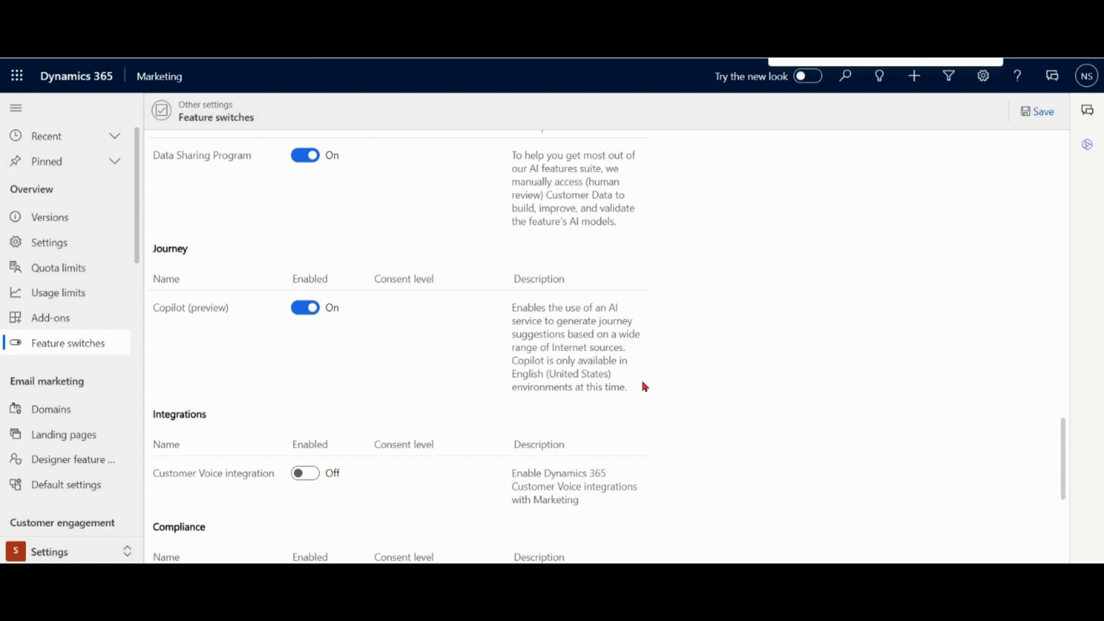
left_click(1042, 111)
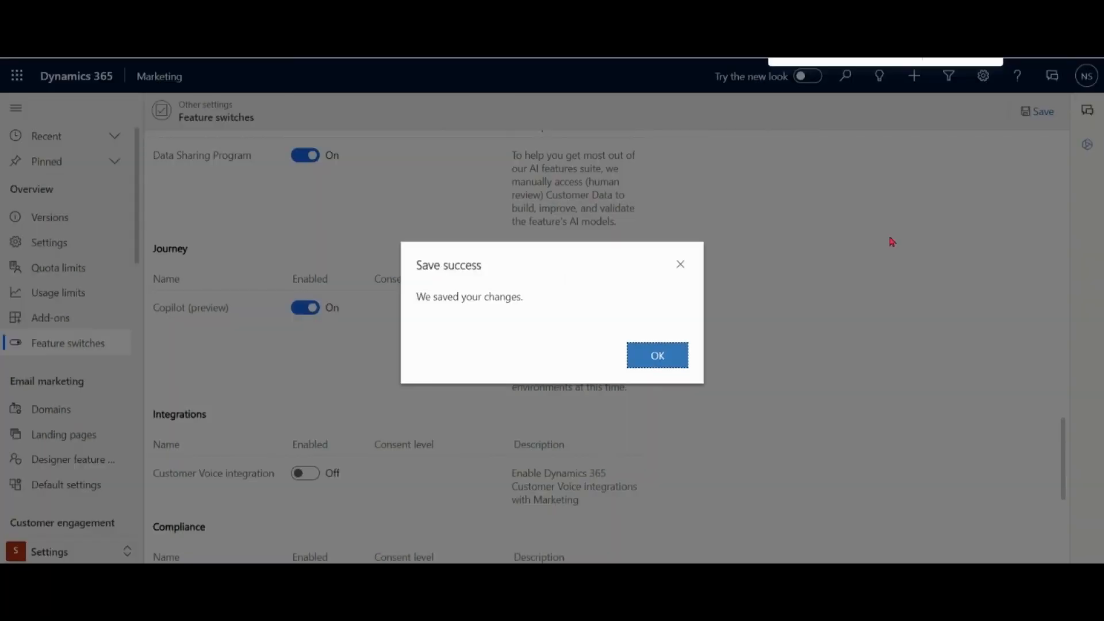
left_click(656, 355)
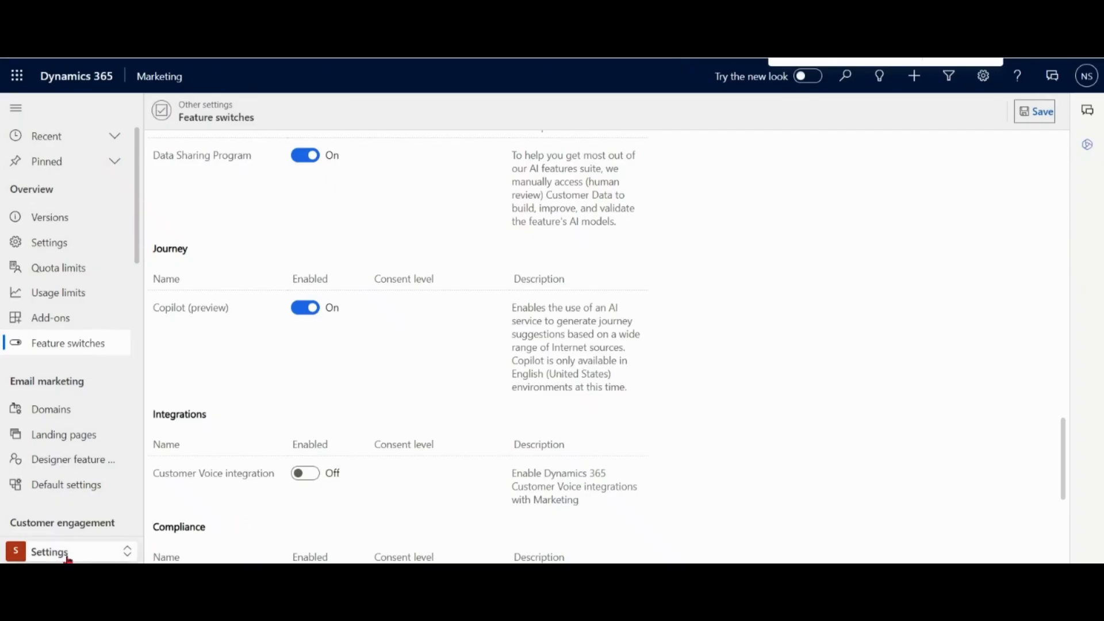
Go back to Real-time marketing and start a new journey from Journeys.
left_click(50, 552)
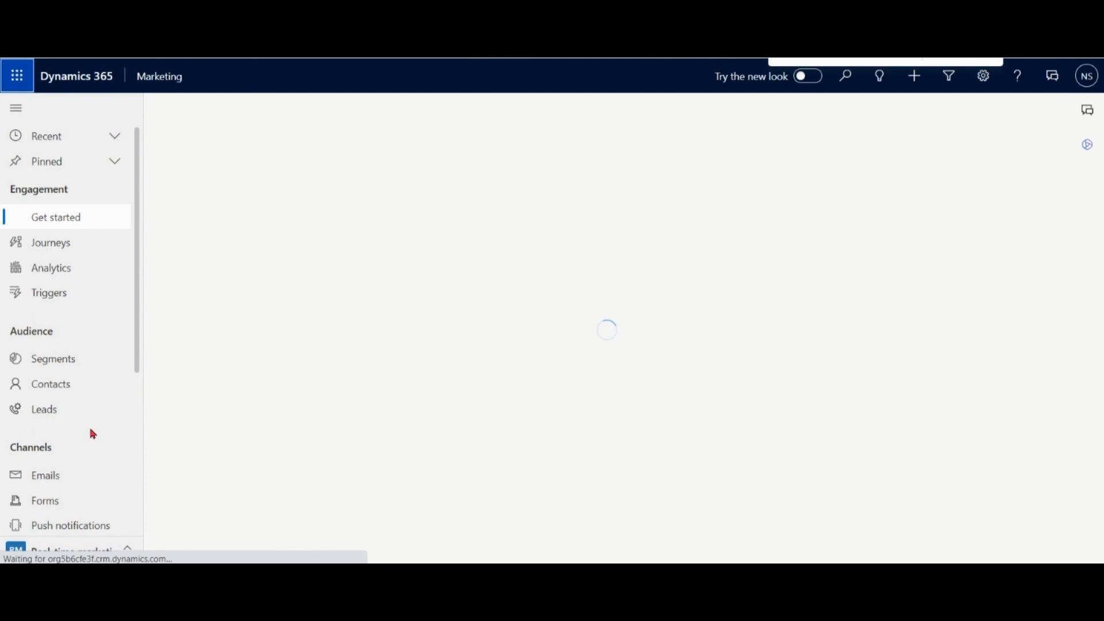
left_click(51, 242)
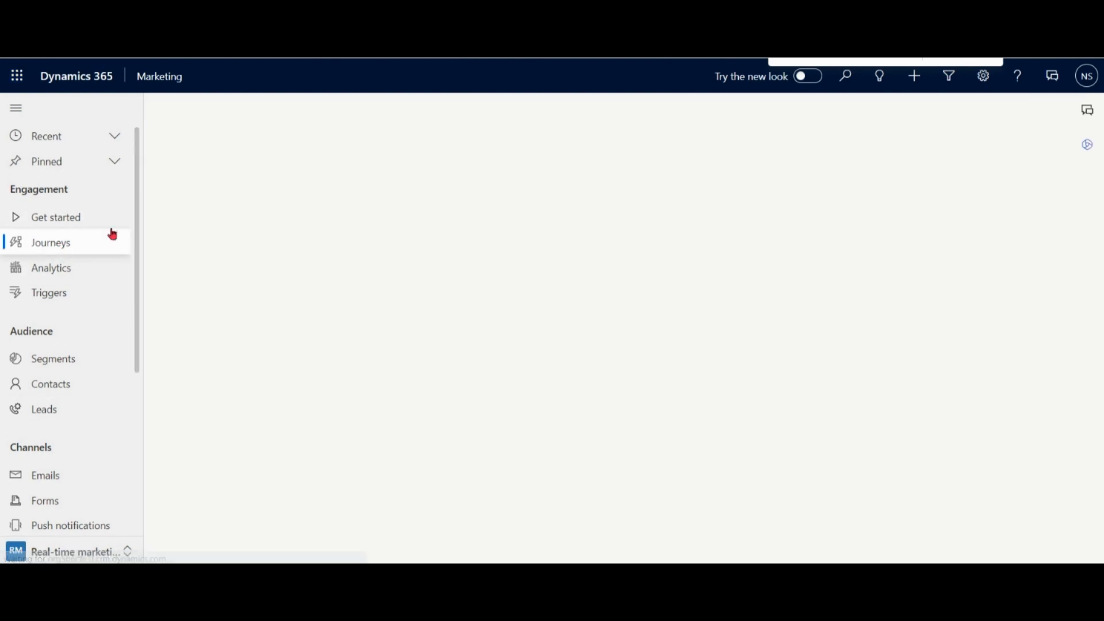
left_click(50, 242)
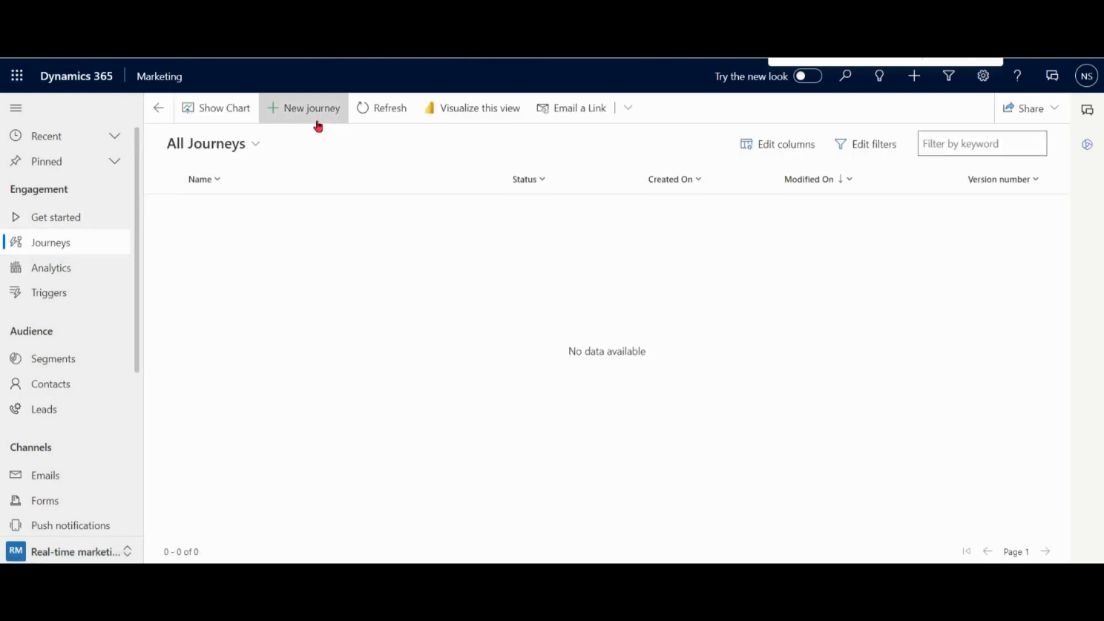
left_click(310, 108)
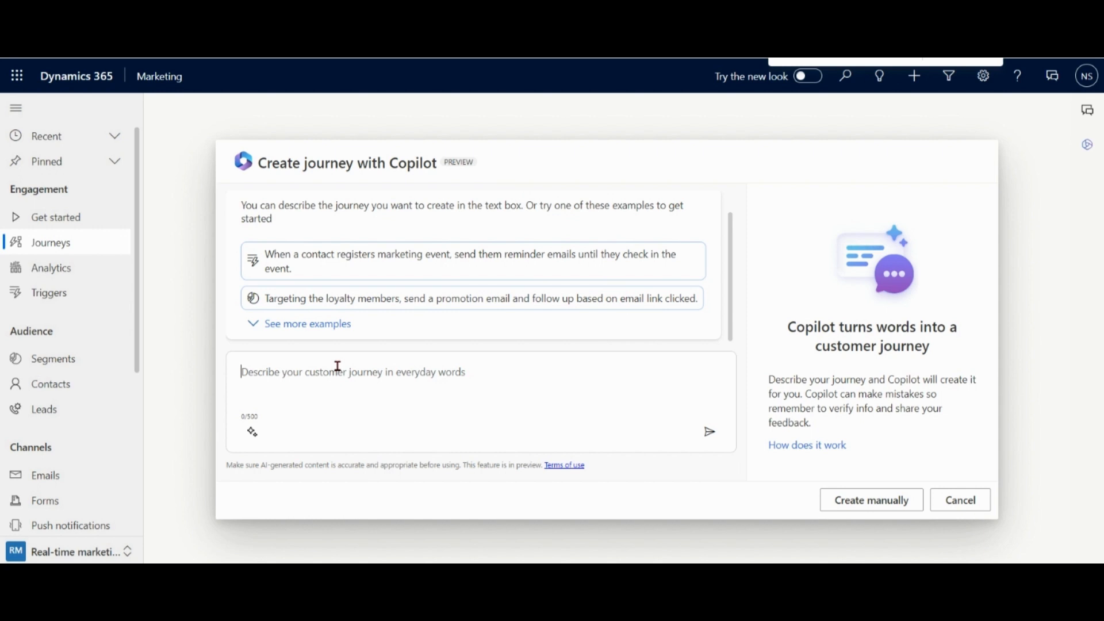
Show more example prompts and type the New Yorkers invite, call-or-reminder journey description.
left_click(306, 323)
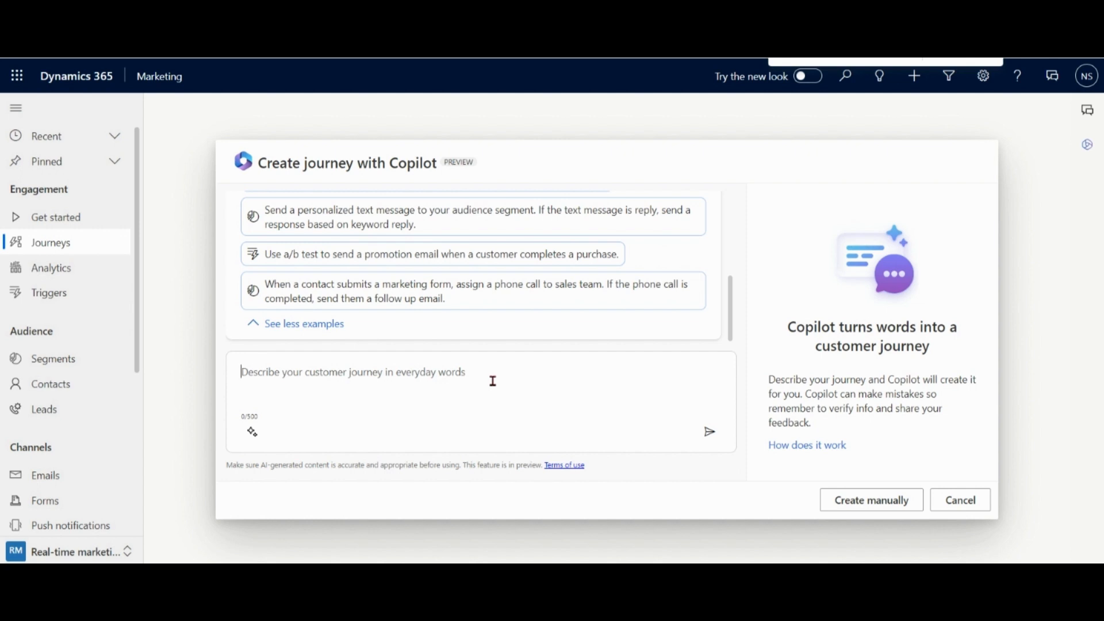
type("send an email invite to new yorkers if they open the email give them a phone call for a briefing else send them a reminder")
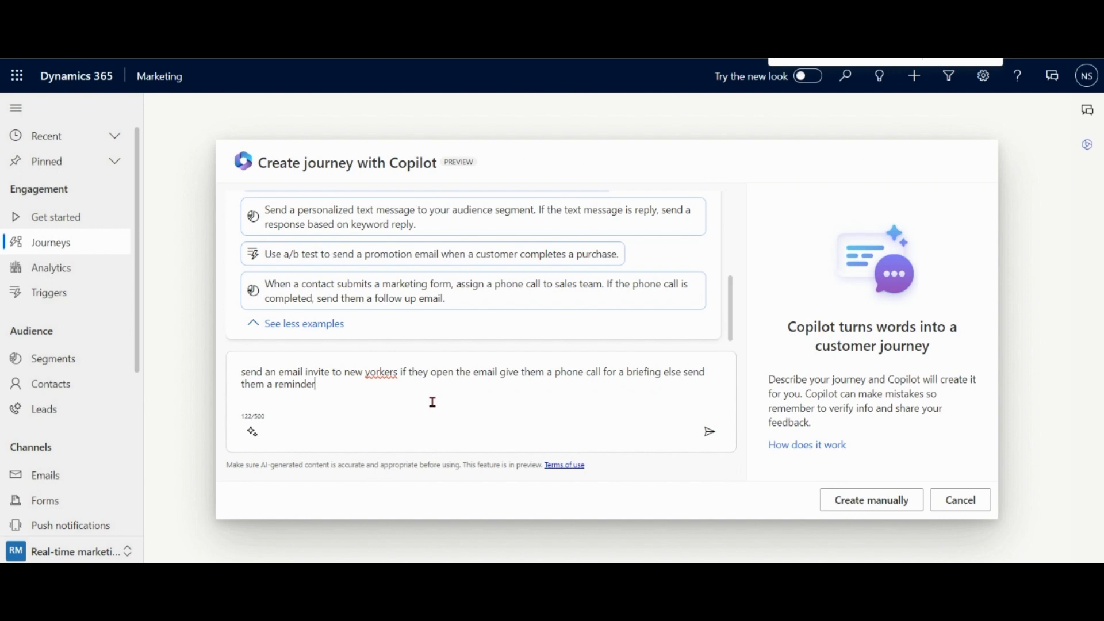
Review the prompt, selecting 'yorkers' then deselecting it without changes.
double_click(385, 372)
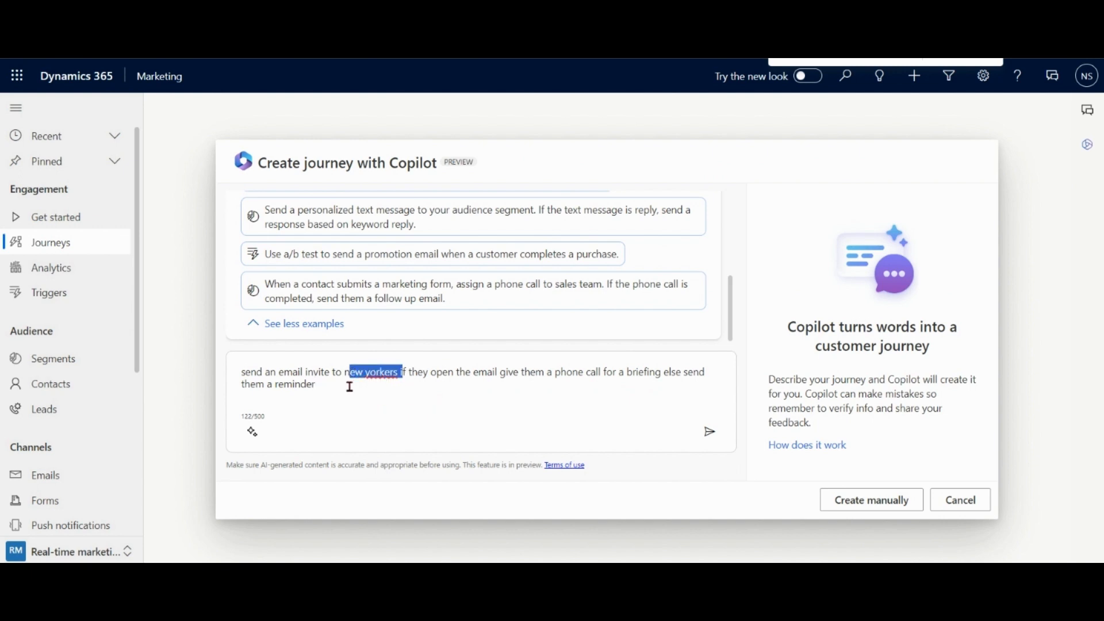
mouse_move(484, 380)
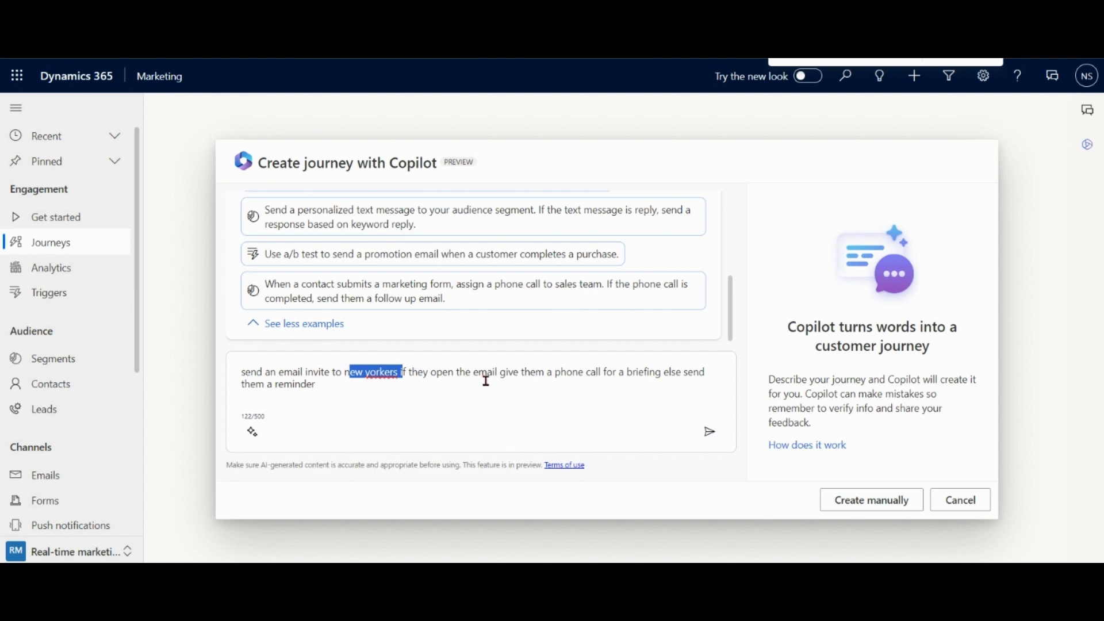
mouse_move(643, 384)
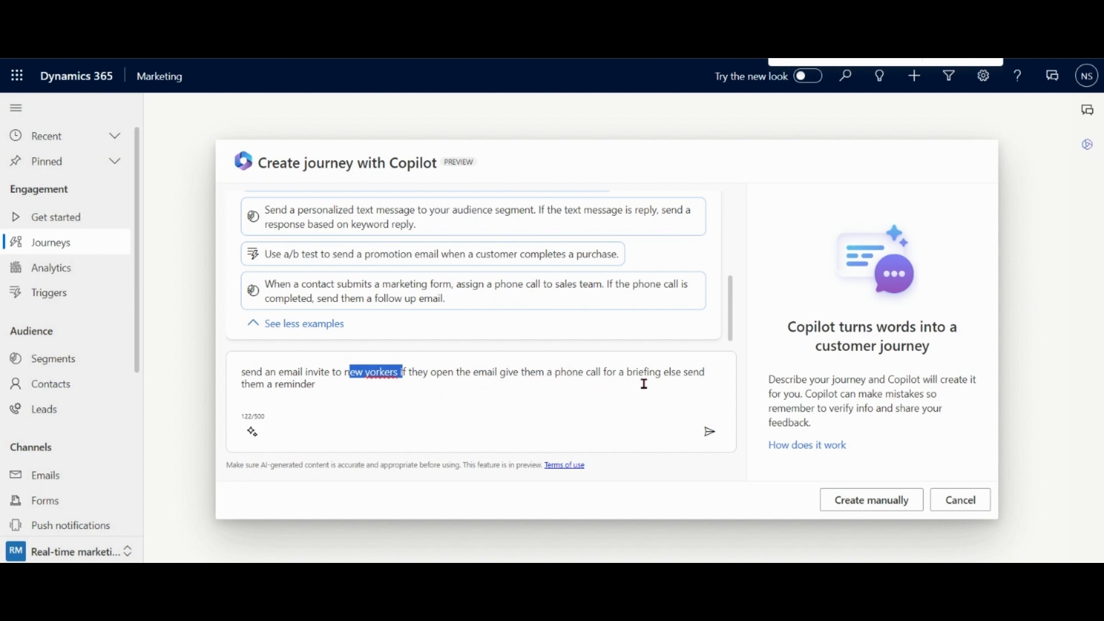
left_click(317, 383)
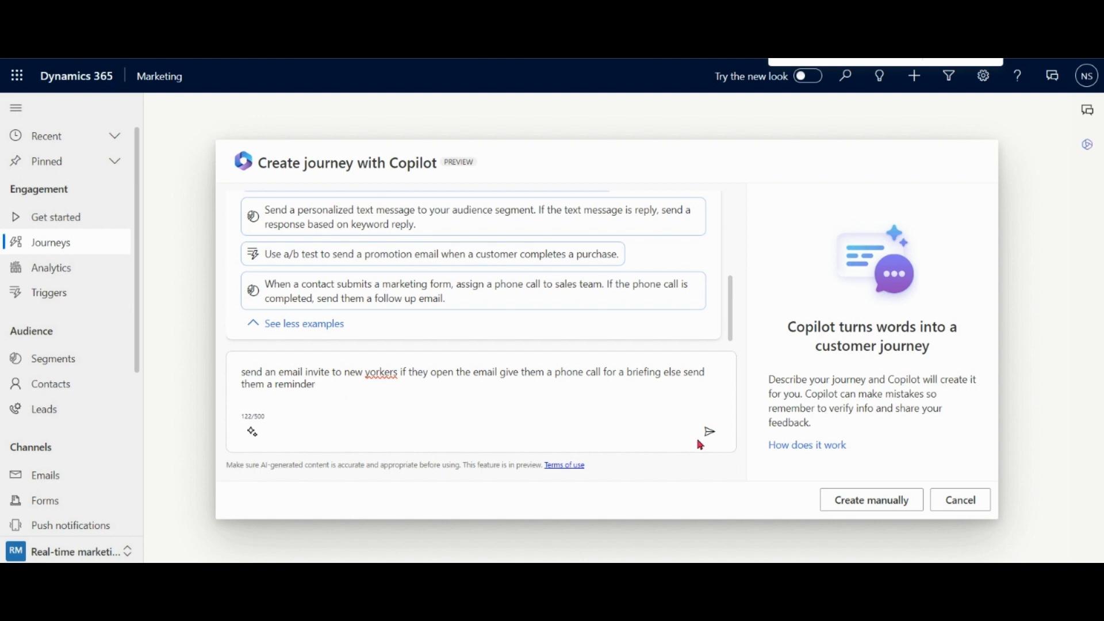
Submit the prompt to Copilot and select the New Yorkers segment name in its summary.
left_click(709, 431)
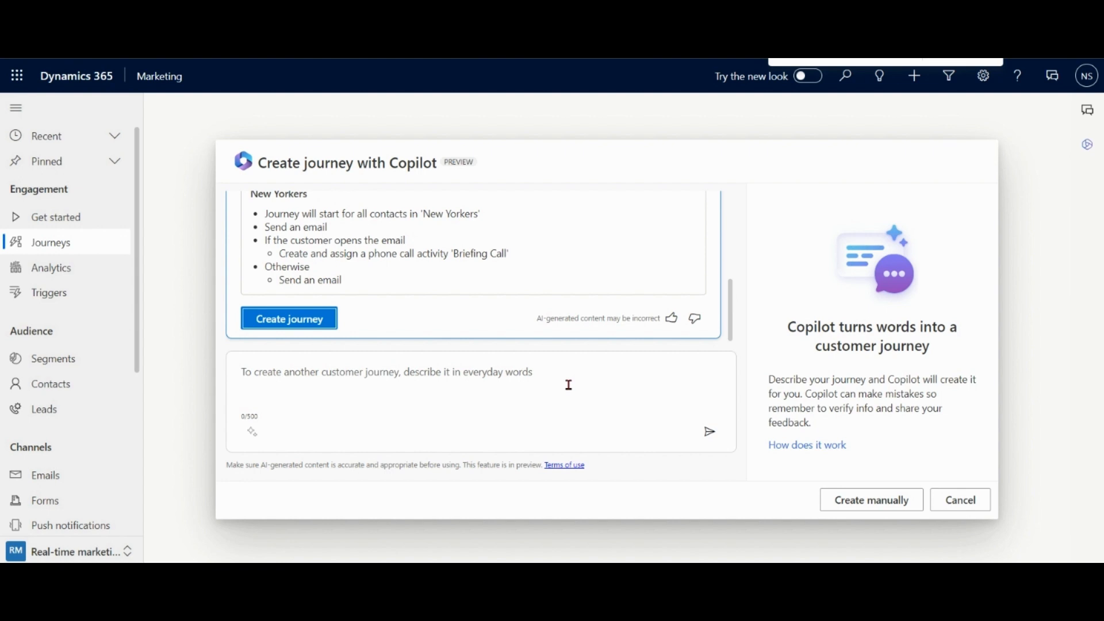
mouse_move(719, 327)
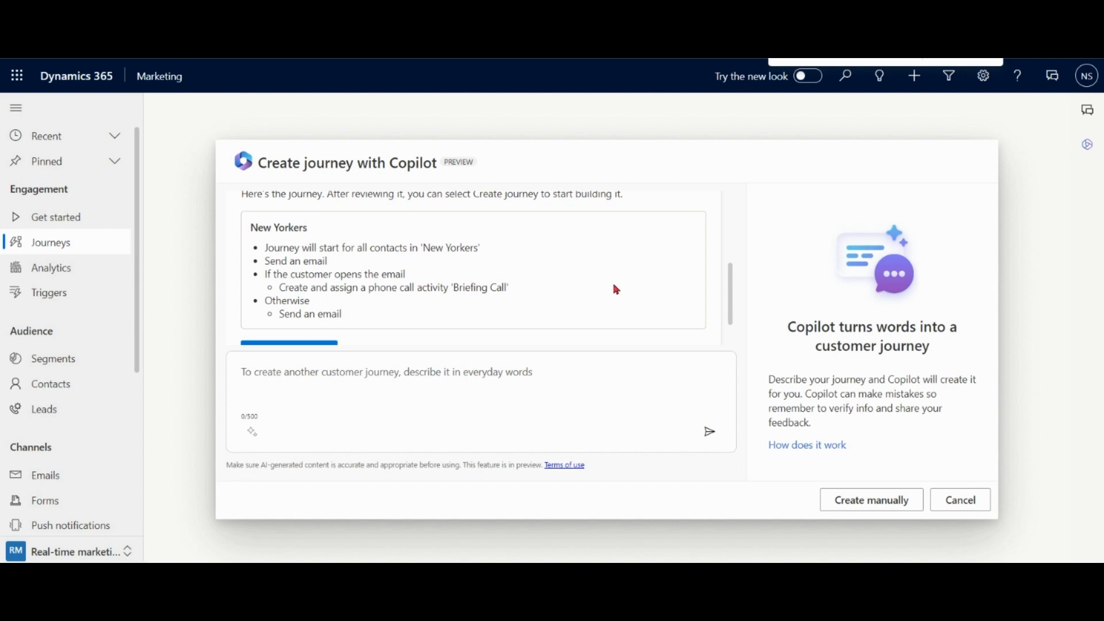
mouse_move(661, 305)
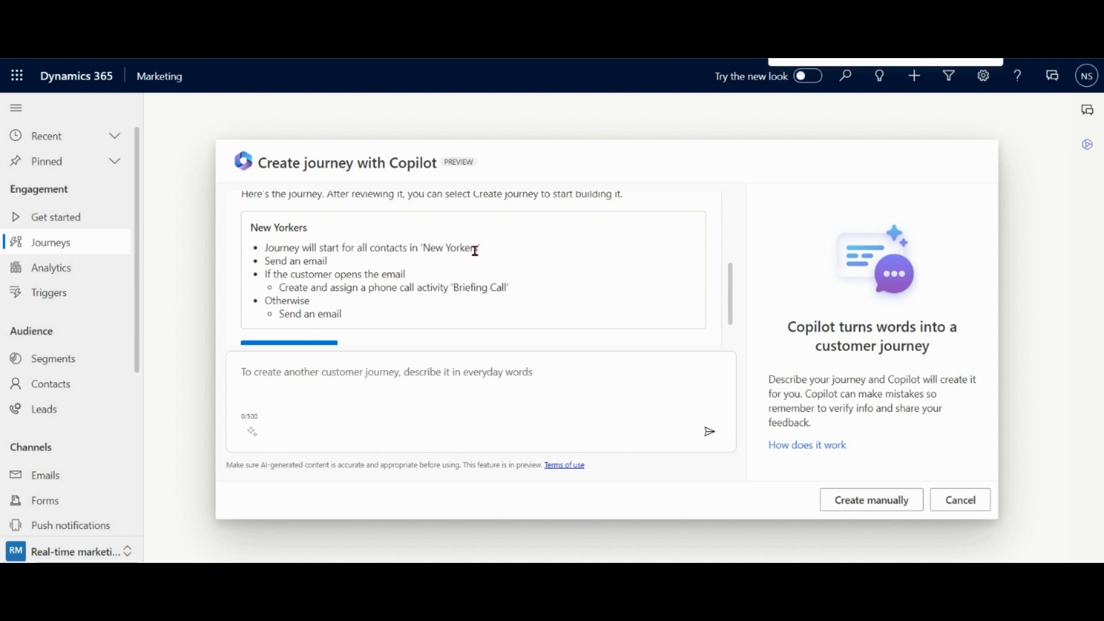
mouse_move(476, 250)
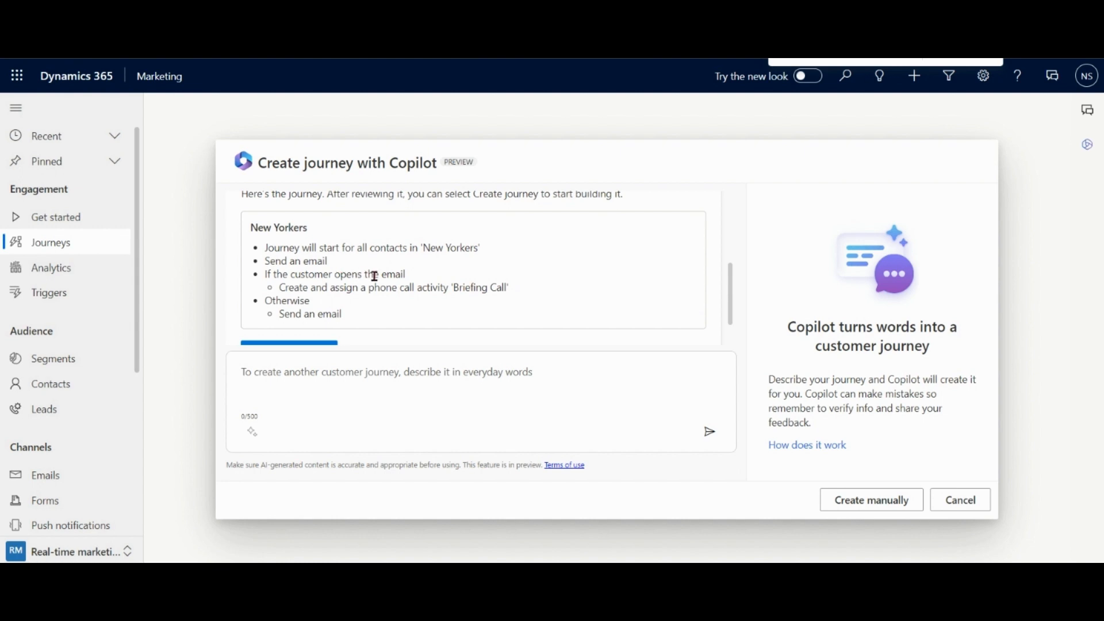
mouse_move(347, 307)
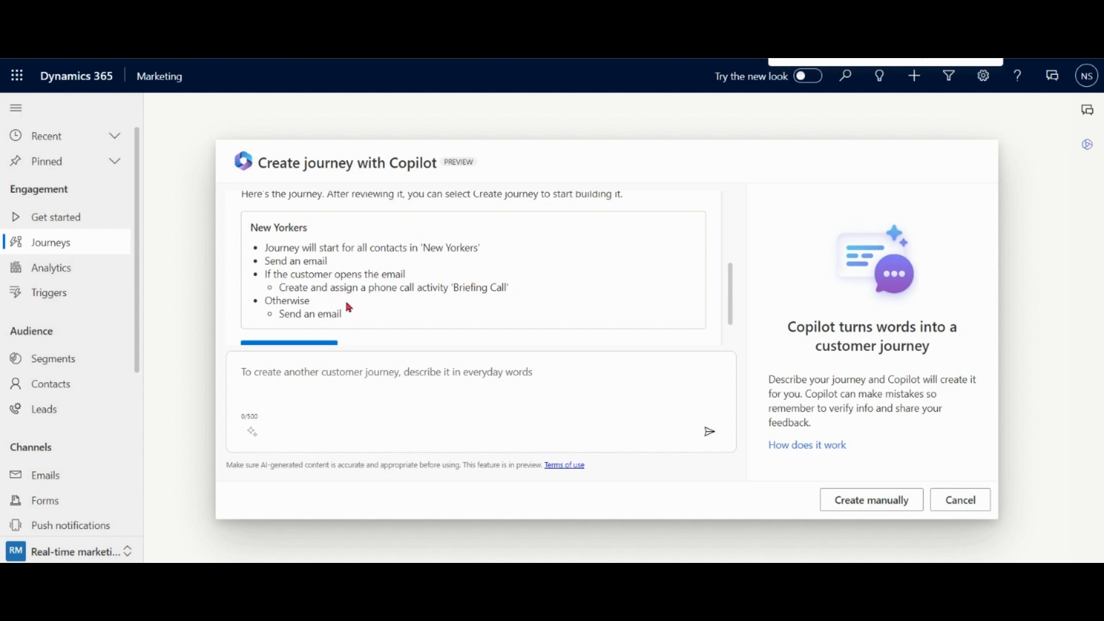
mouse_move(376, 316)
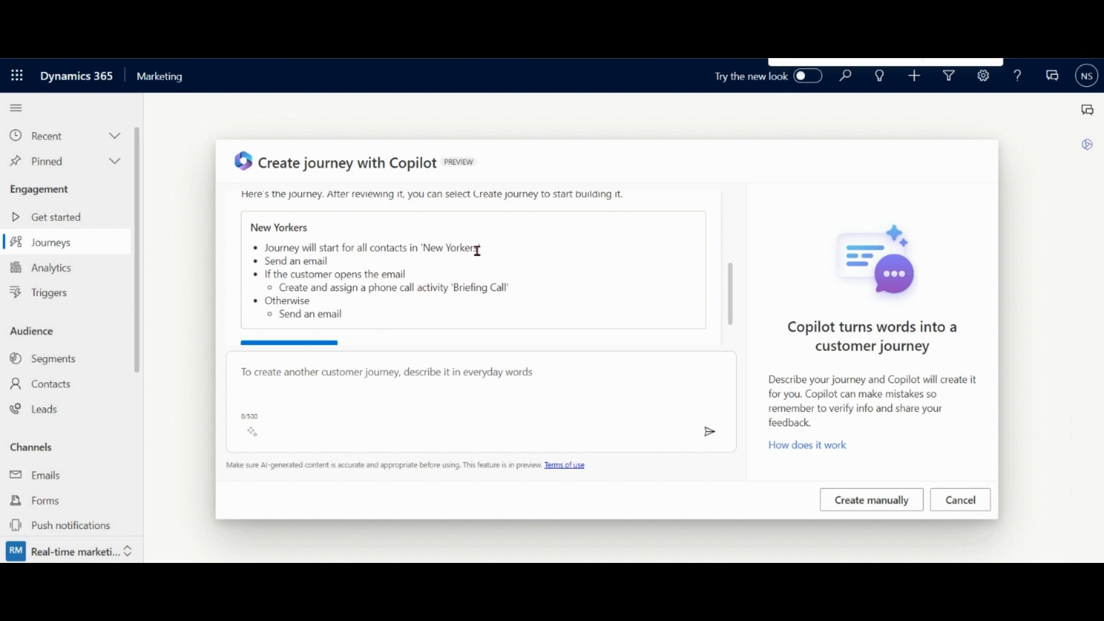
double_click(449, 248)
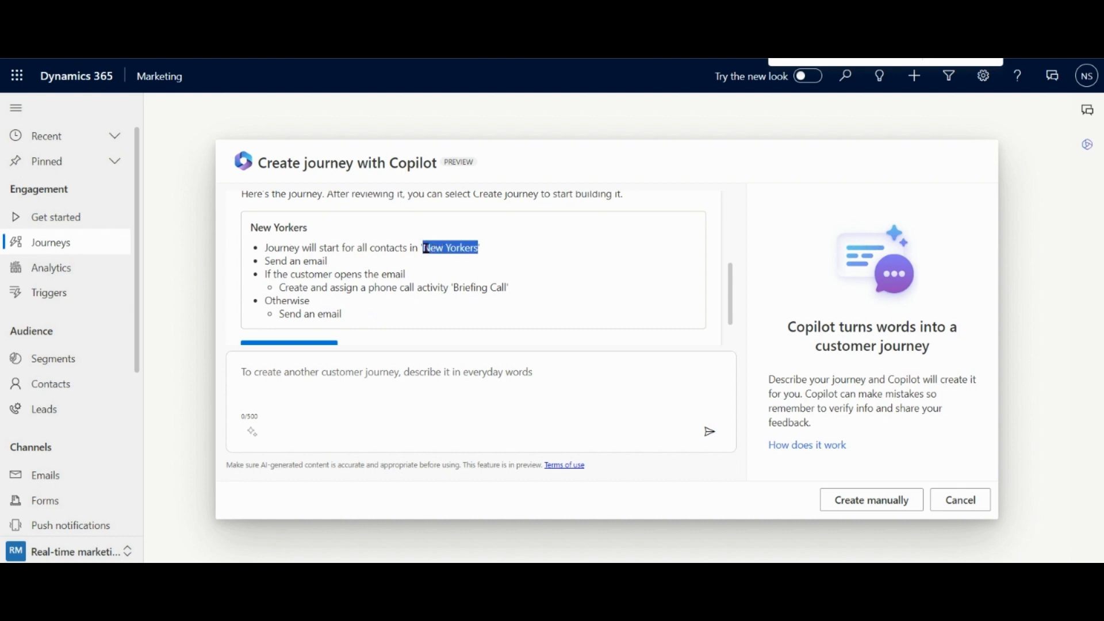
mouse_move(495, 271)
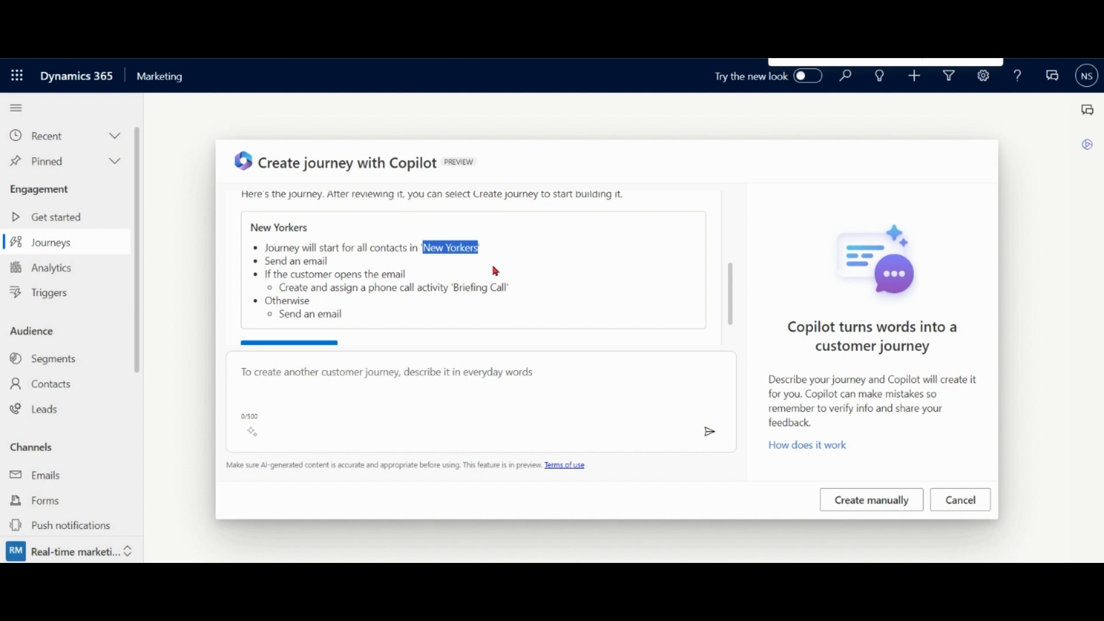
mouse_move(679, 364)
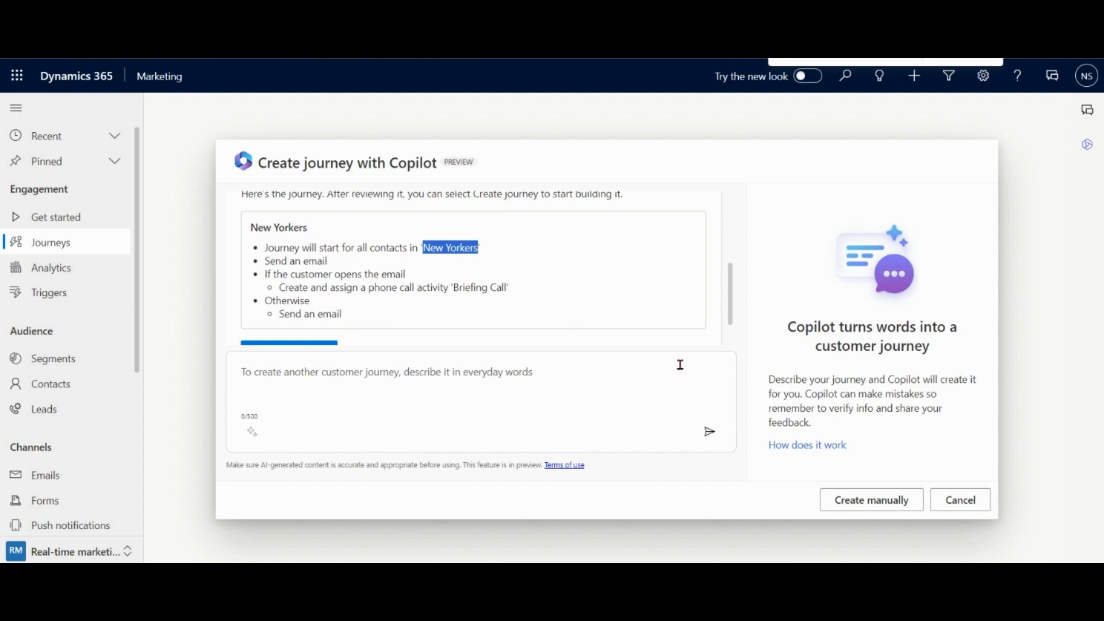
scroll("down", 3)
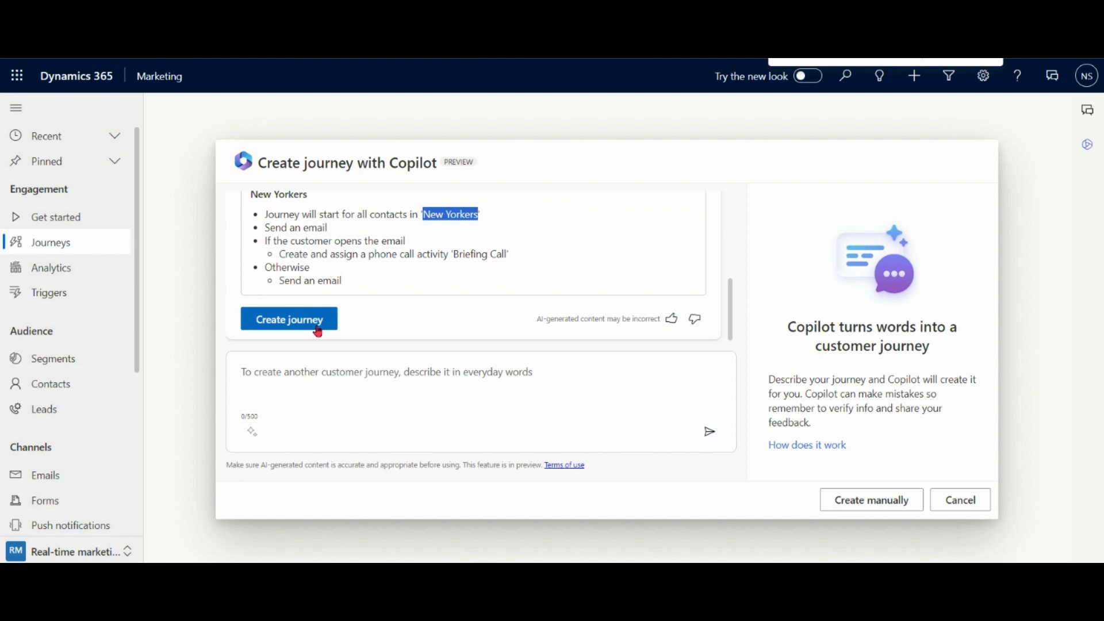
mouse_move(456, 291)
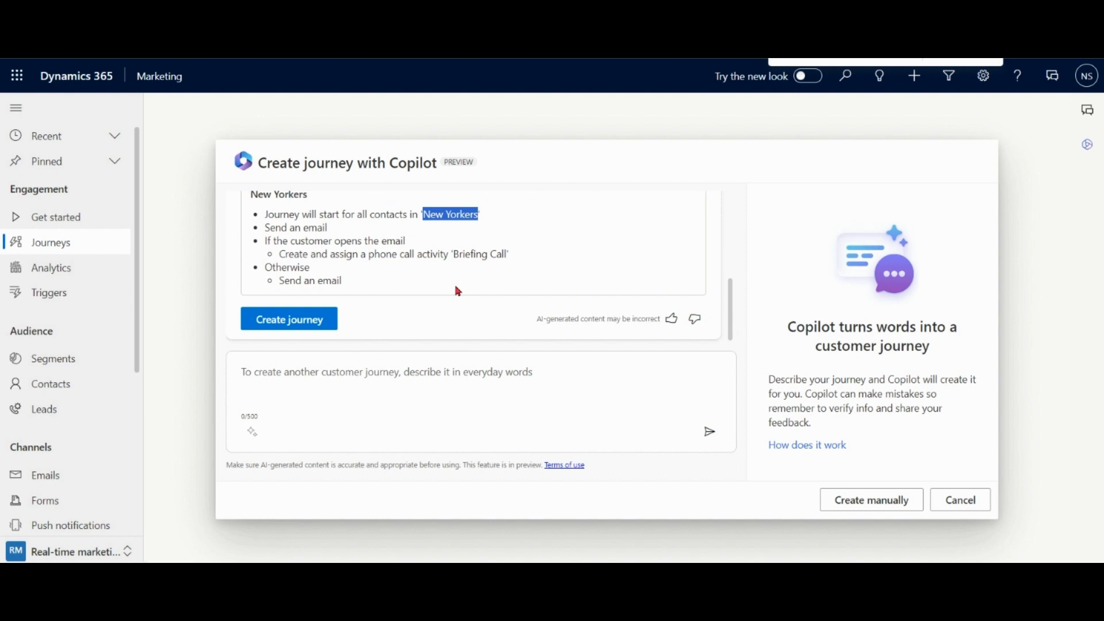
mouse_move(671, 338)
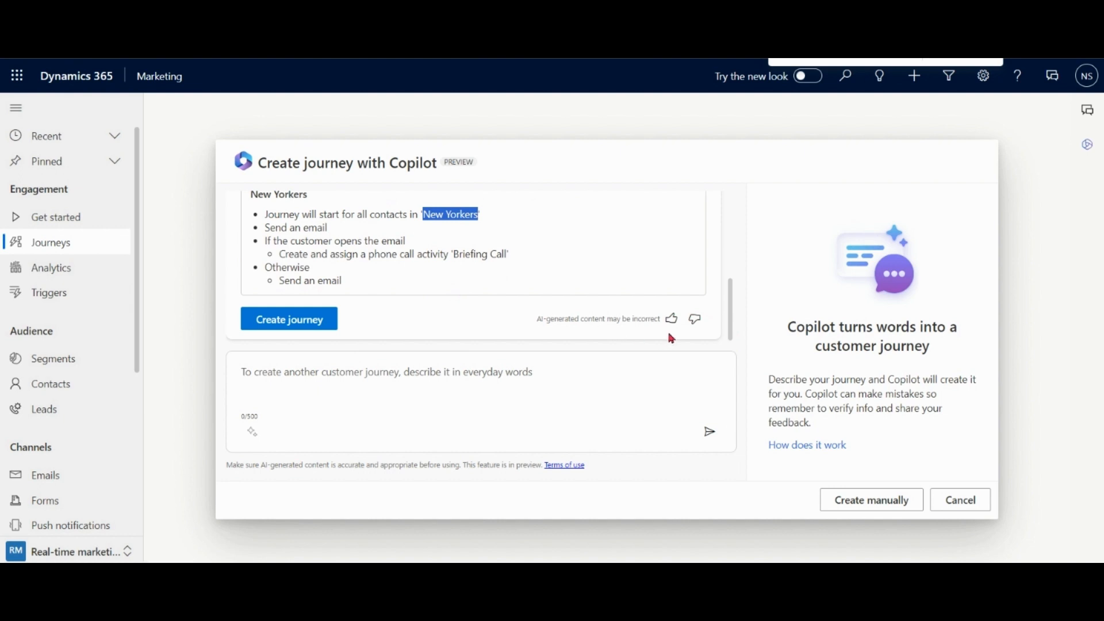
mouse_move(575, 285)
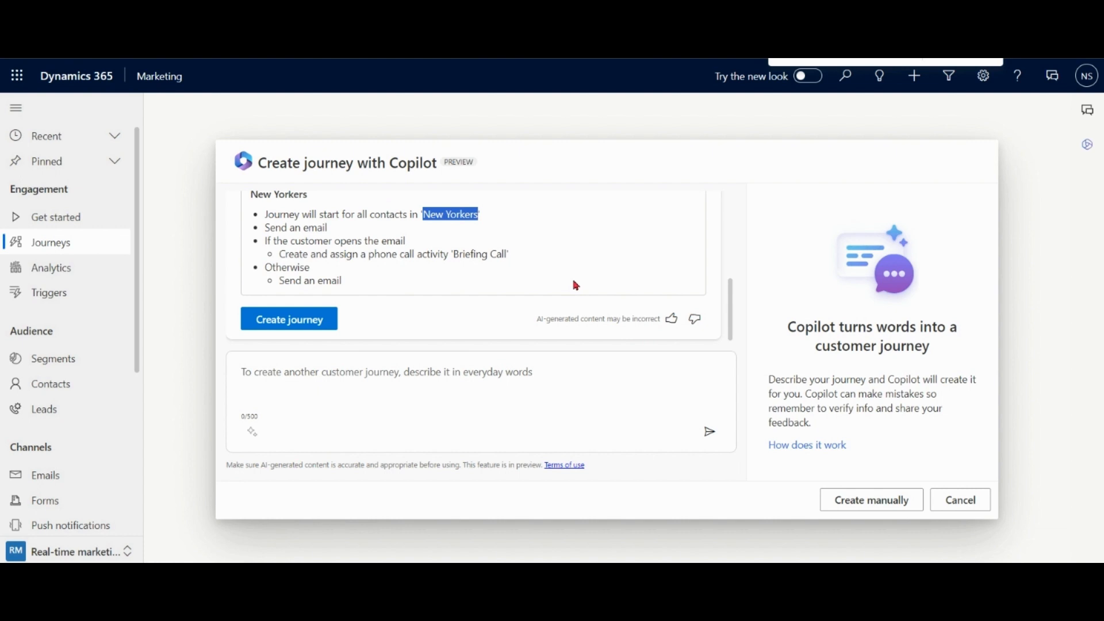
Give Copilot's suggestion a thumbs-up with the comment 'good Work' and submit it.
left_click(694, 319)
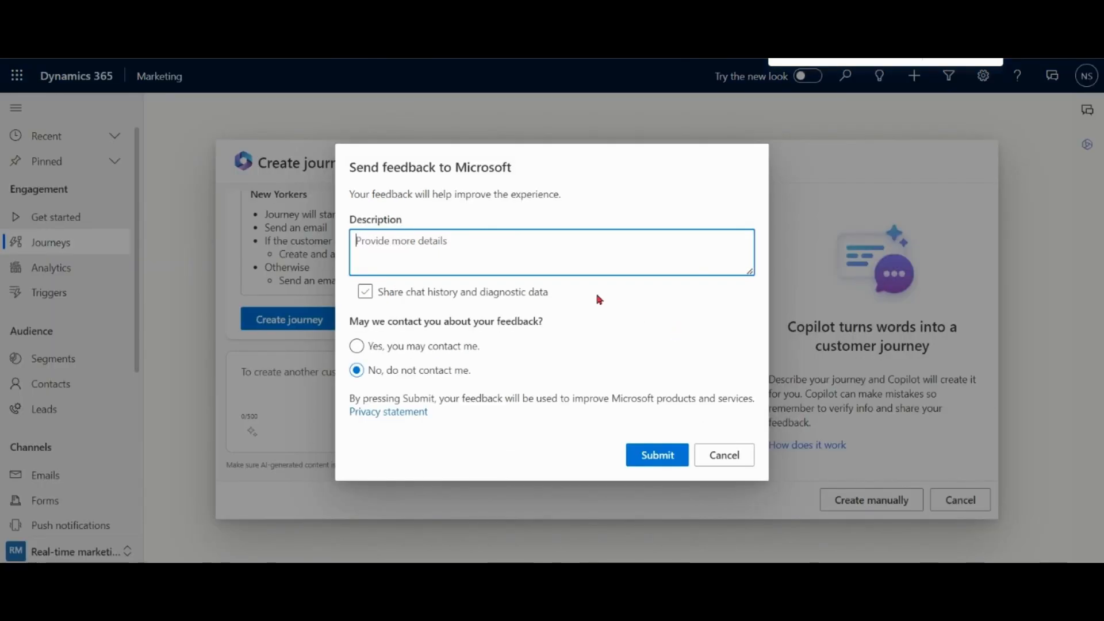
type("good Work")
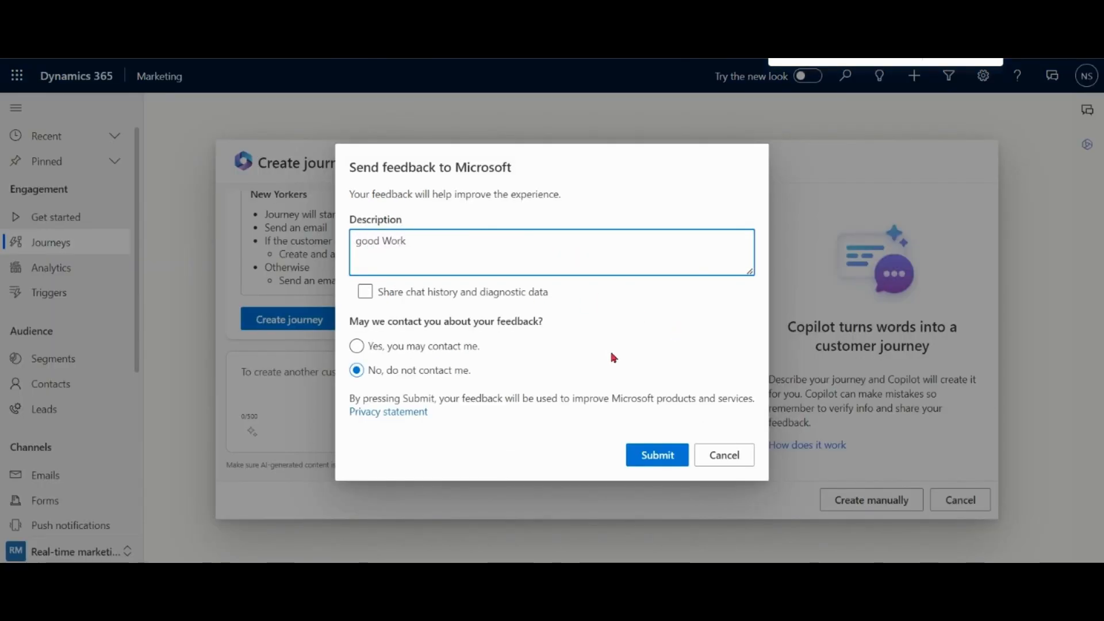
left_click(656, 454)
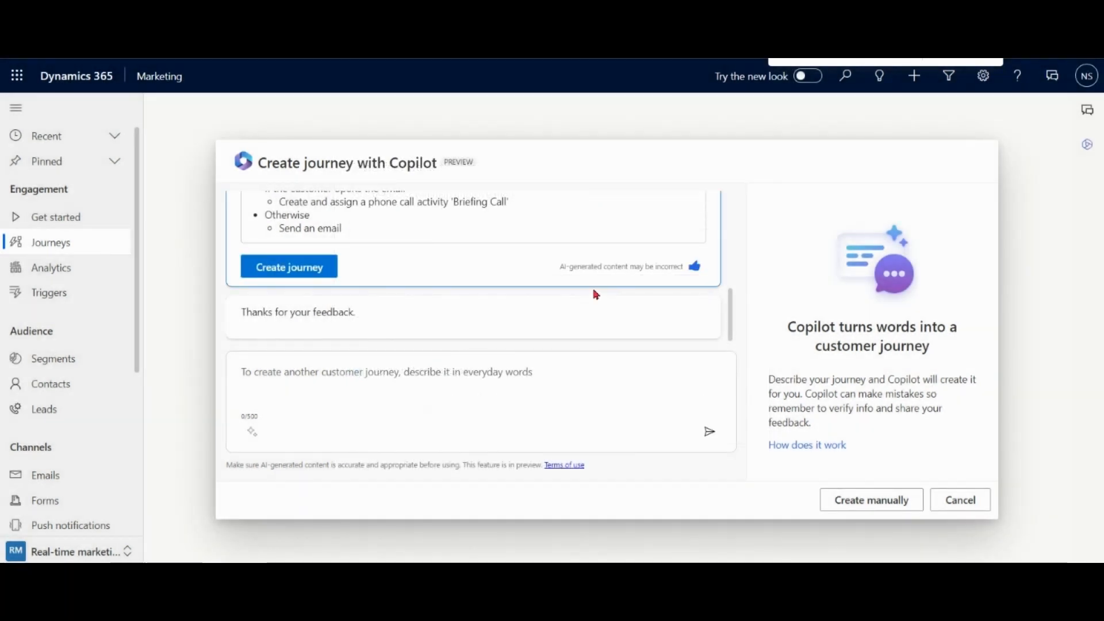
Build the journey from Copilot's suggestion and scroll through the email, briefing call and reminder tiles.
left_click(288, 267)
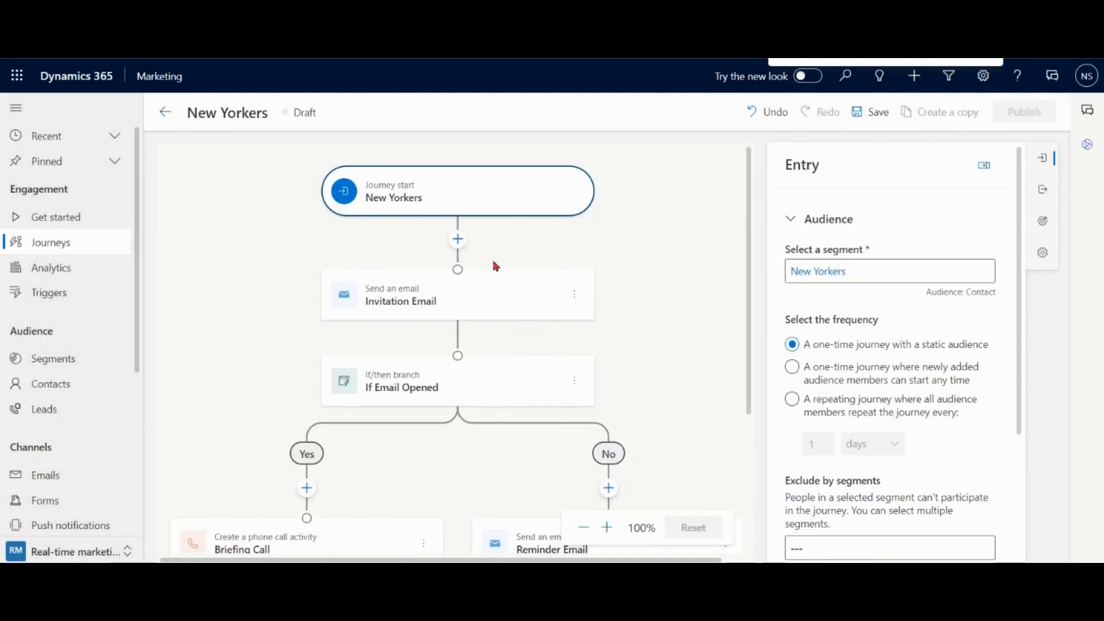
scroll("down", 3)
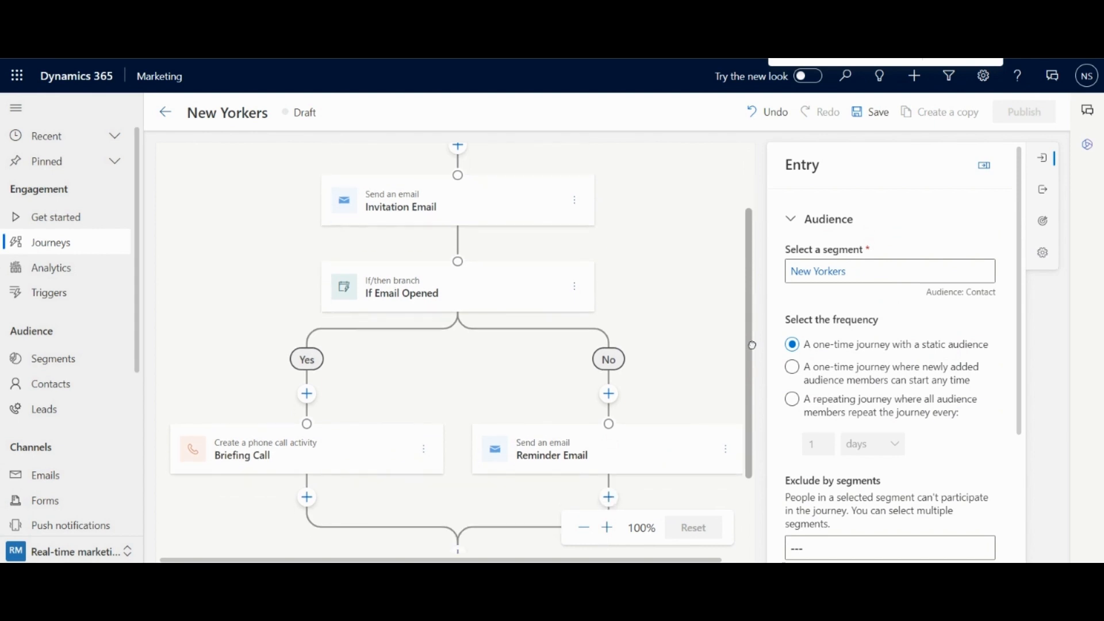
scroll("down", 3)
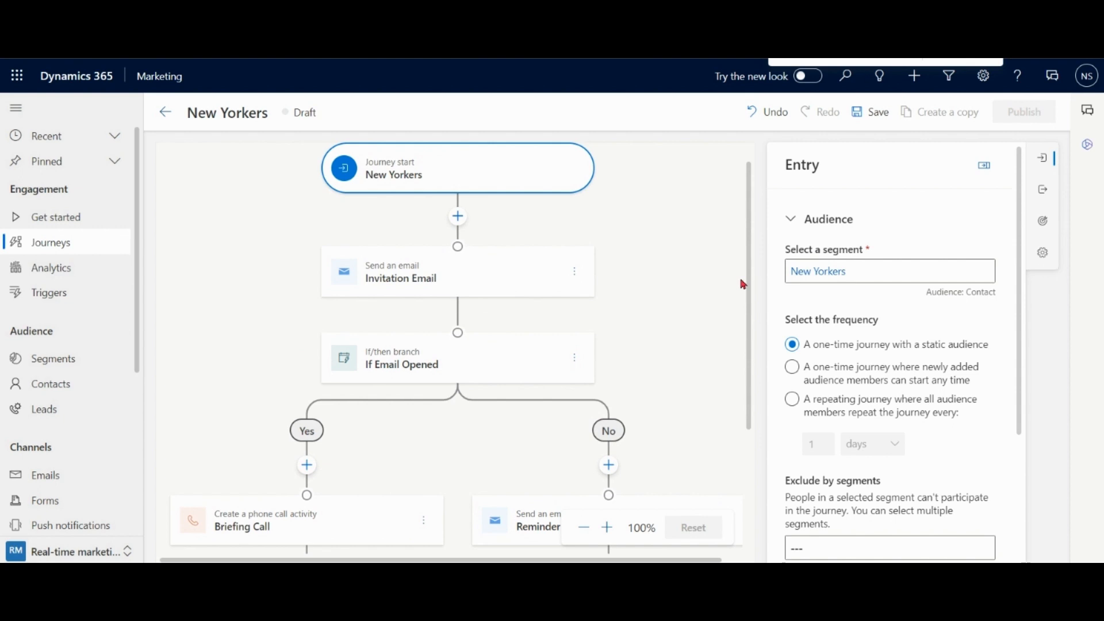
scroll("down", 3)
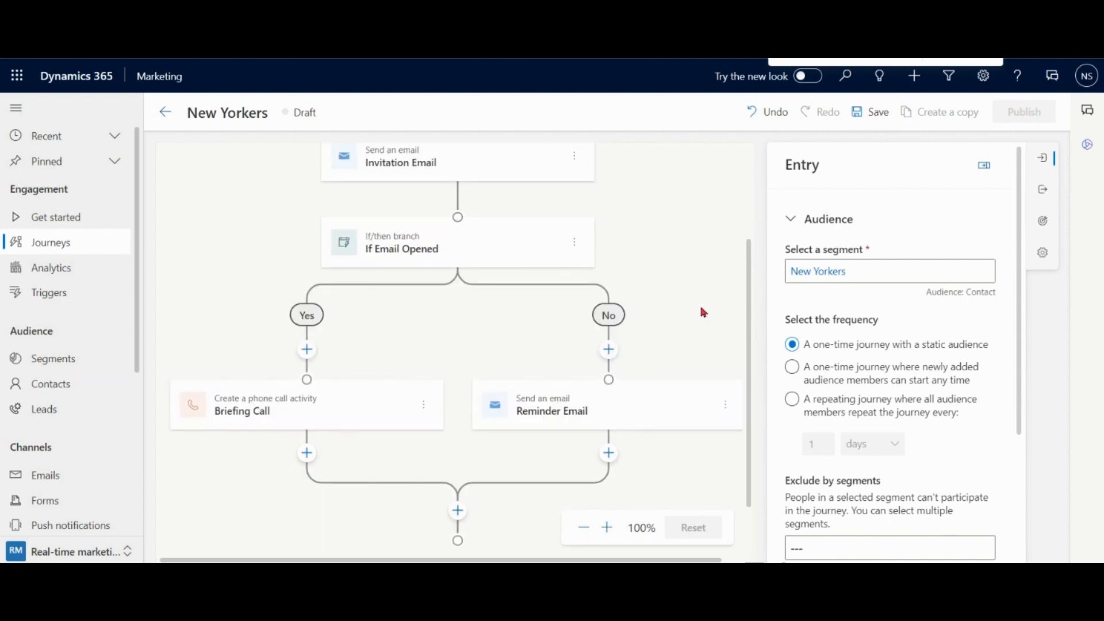